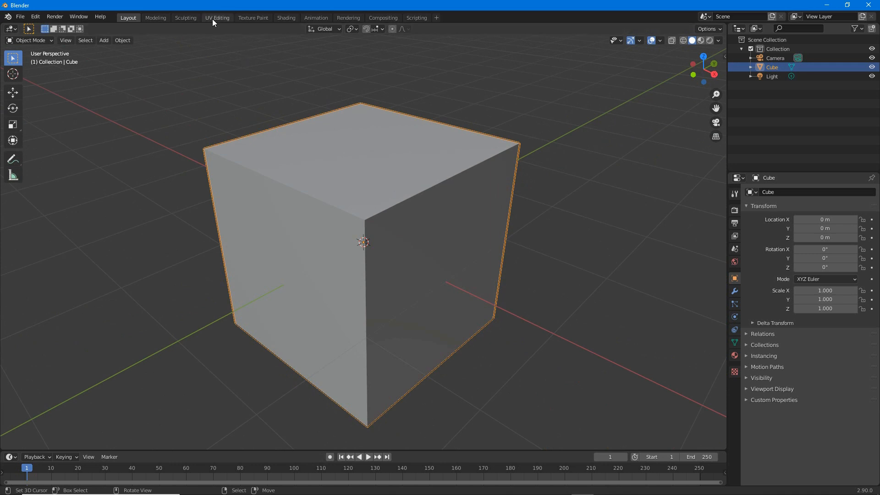
Step: Create a new Principled BSDF material on the cube and view its node tree in Shading
left_click(216, 17)
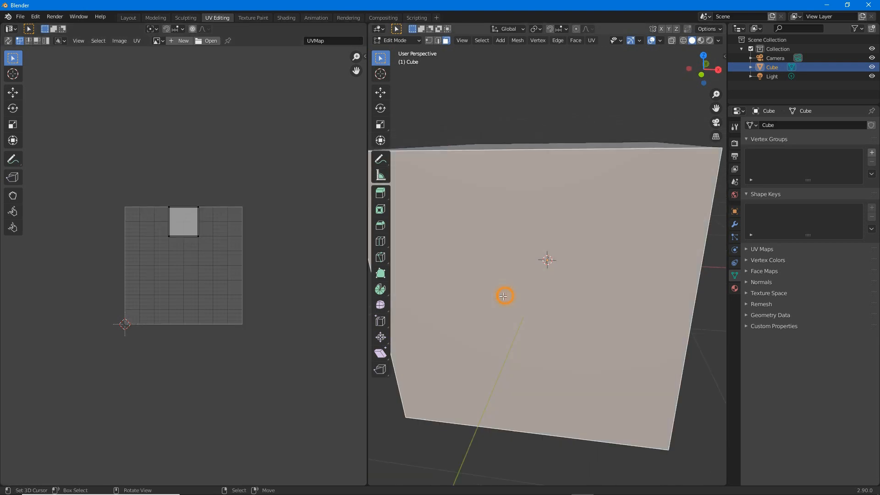
left_click(734, 290)
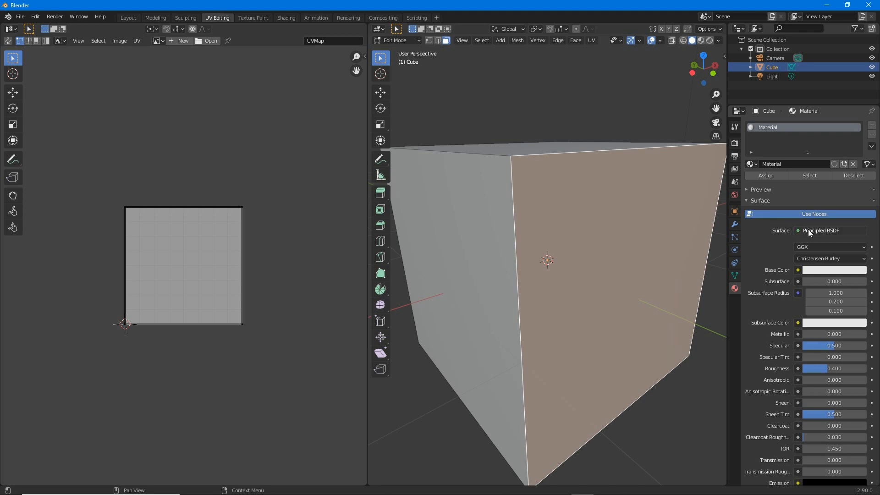
left_click(286, 17)
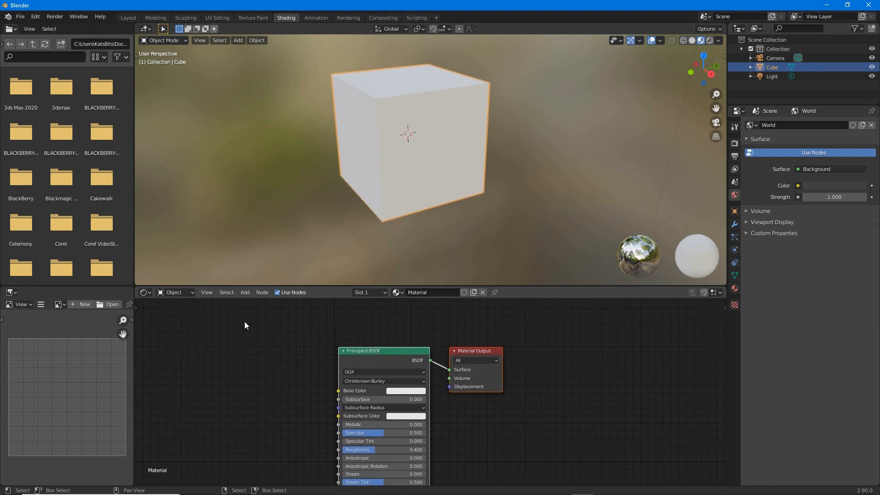
Step: Add a Mix Shader node onto the link between Principled BSDF and Material Output
left_click(246, 291)
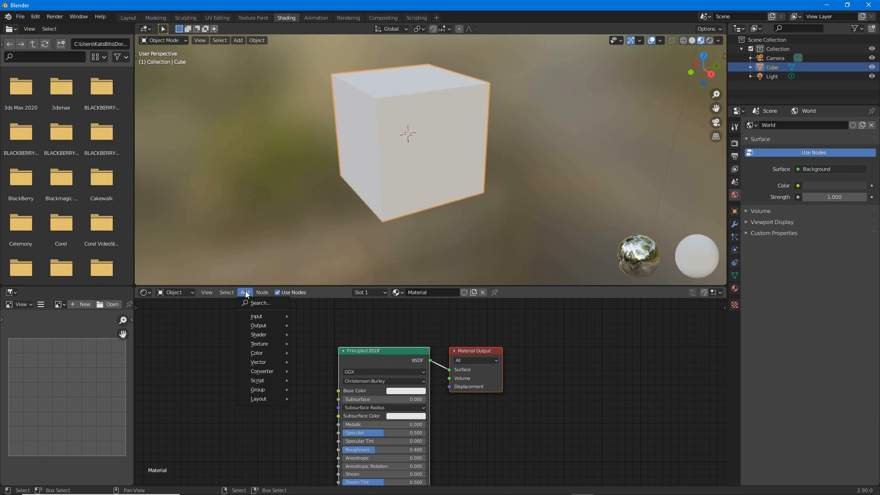
left_click(258, 334)
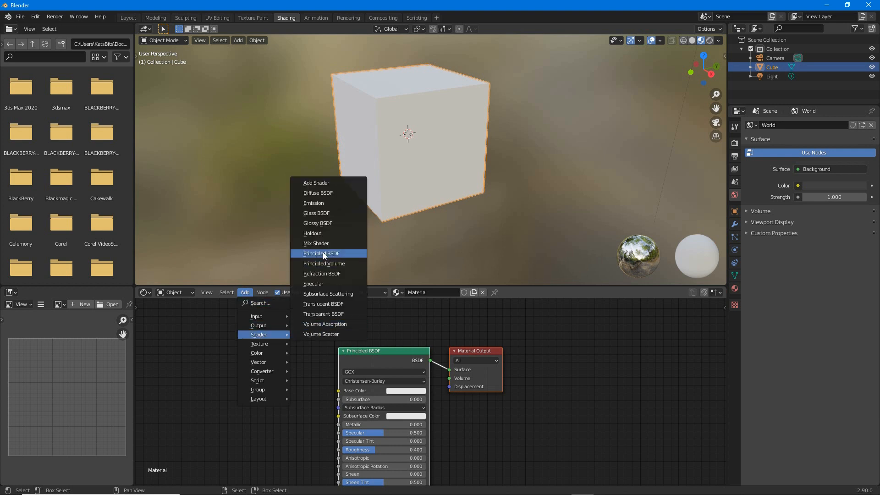
left_click(317, 243)
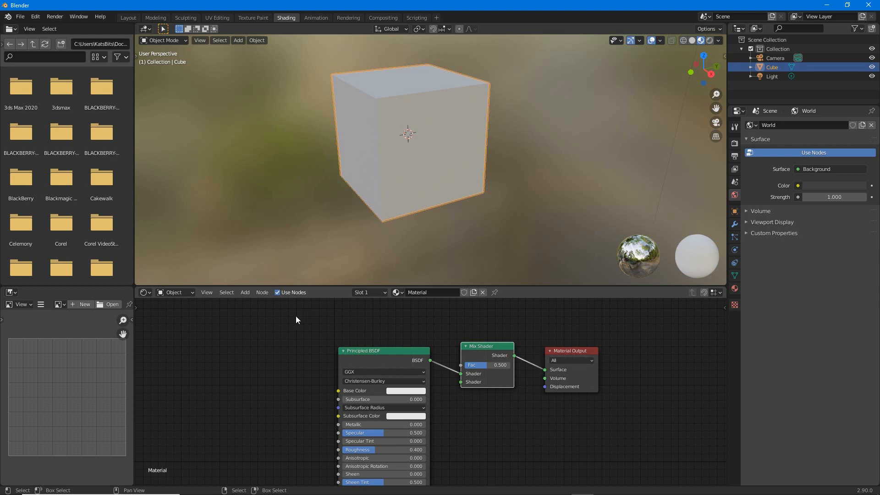
mouse_move(262, 320)
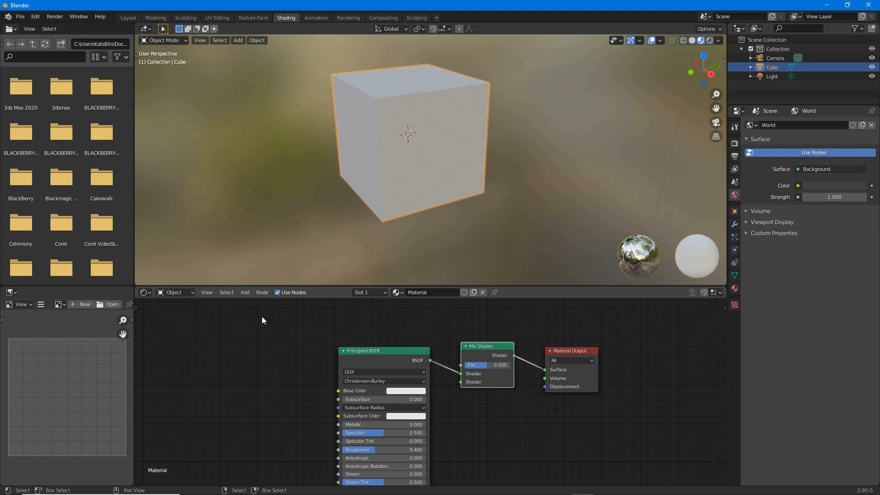
left_click(245, 292)
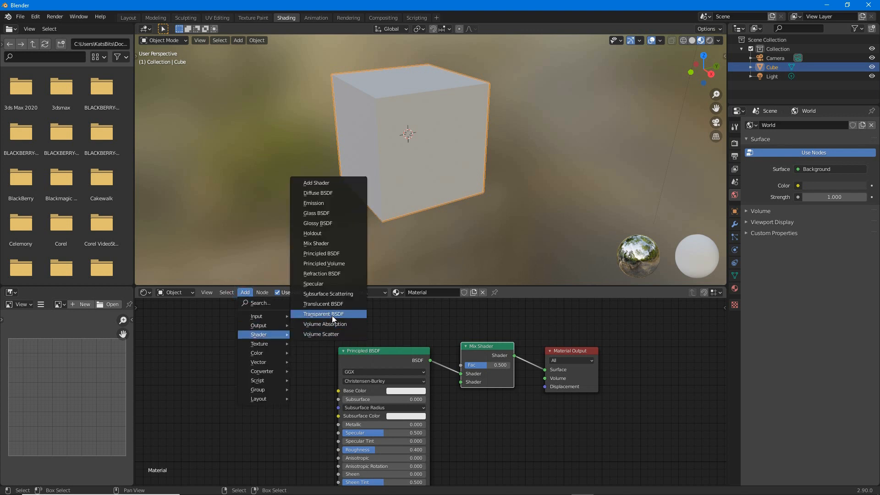
Step: Add a Transparent BSDF node and wire it into the Mix Shader's lower Shader input
left_click(322, 314)
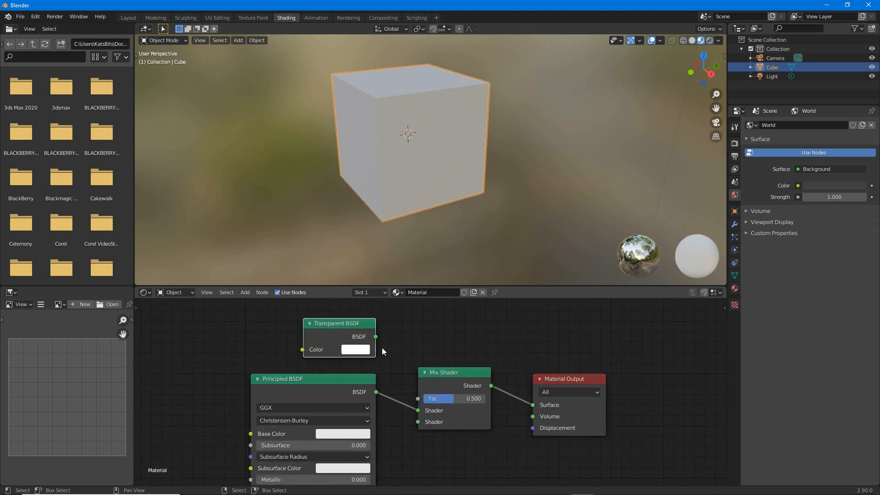
mouse_move(375, 339)
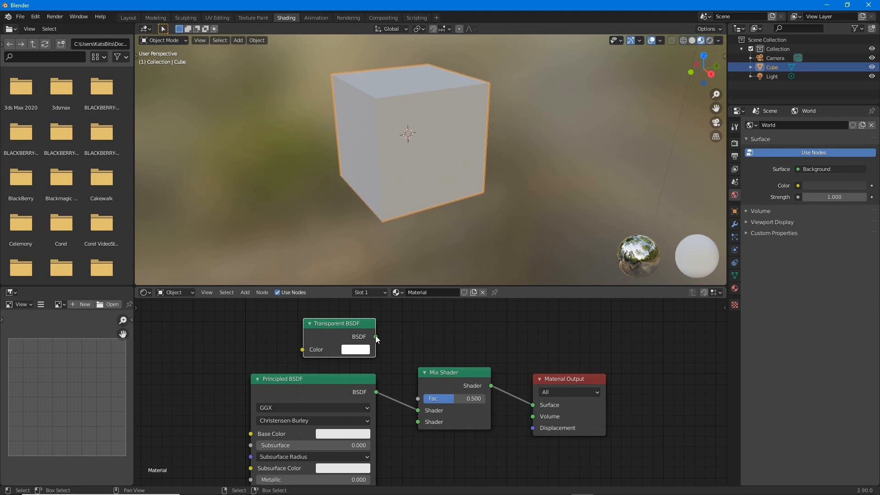
left_click_drag(376, 336, 418, 421)
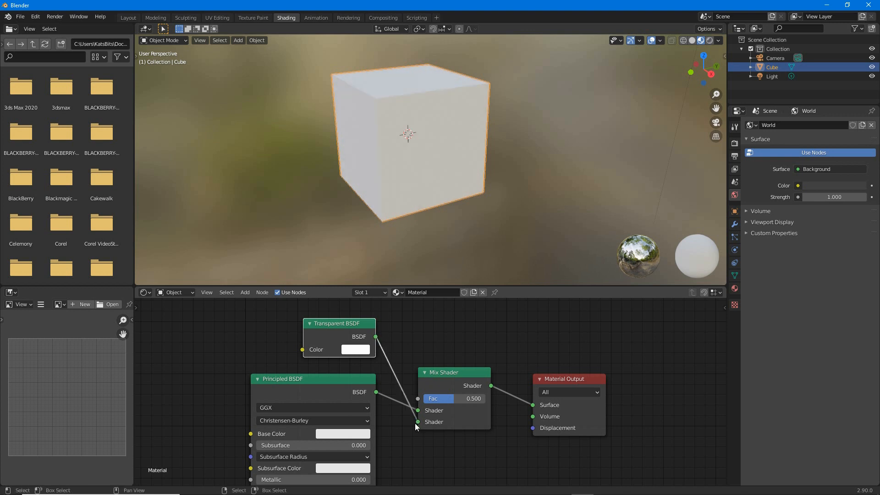
left_click(734, 288)
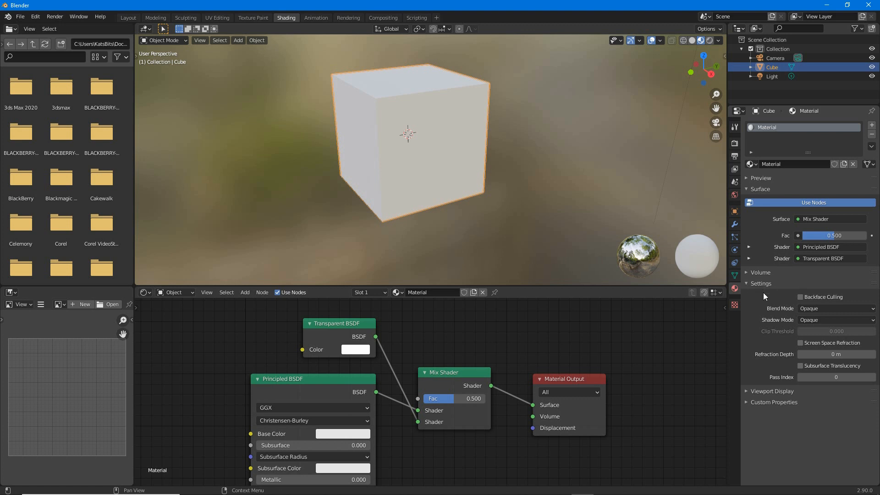
mouse_move(768, 317)
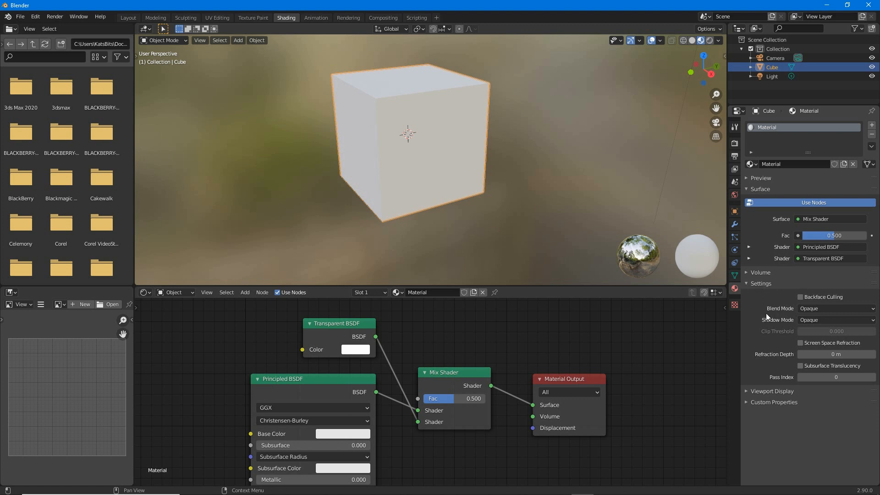
Step: Change the material's Blend Mode from Alpha Clip to Alpha Blend
left_click(835, 307)
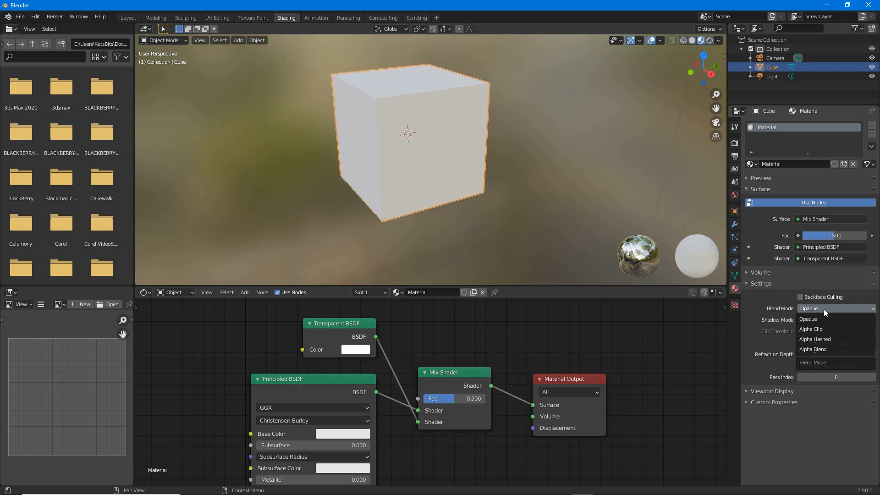
left_click(811, 329)
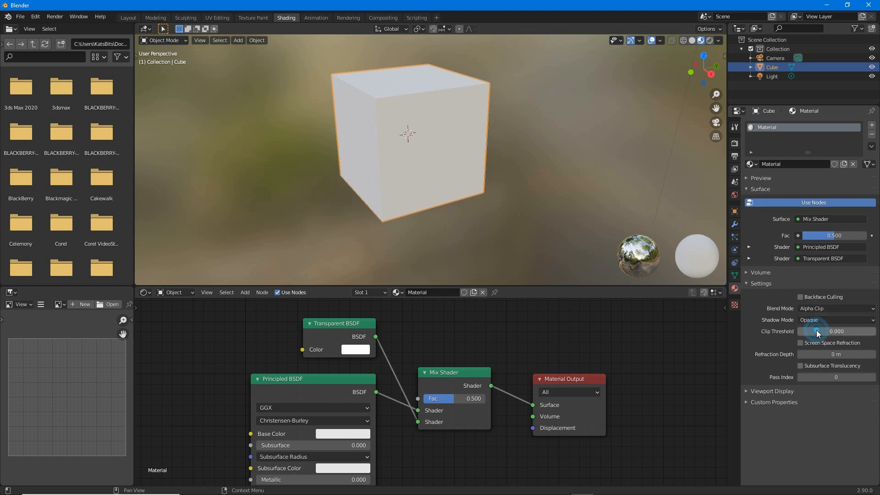
left_click(836, 308)
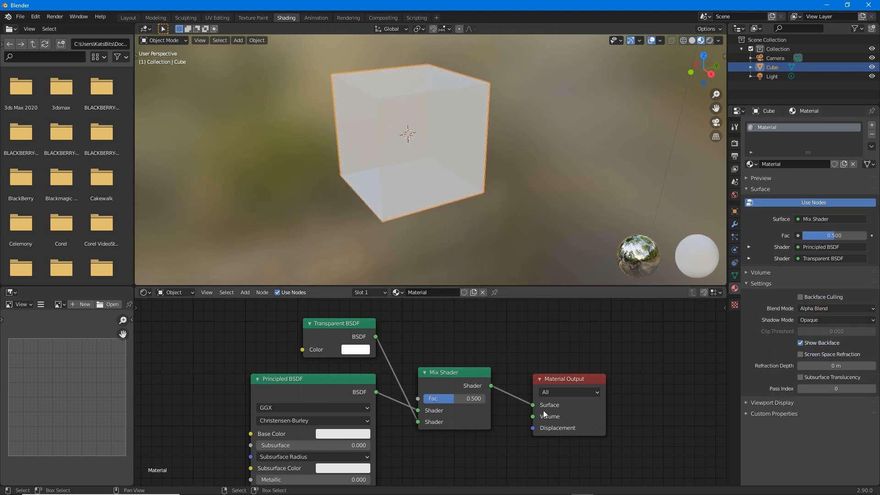
mouse_move(492, 429)
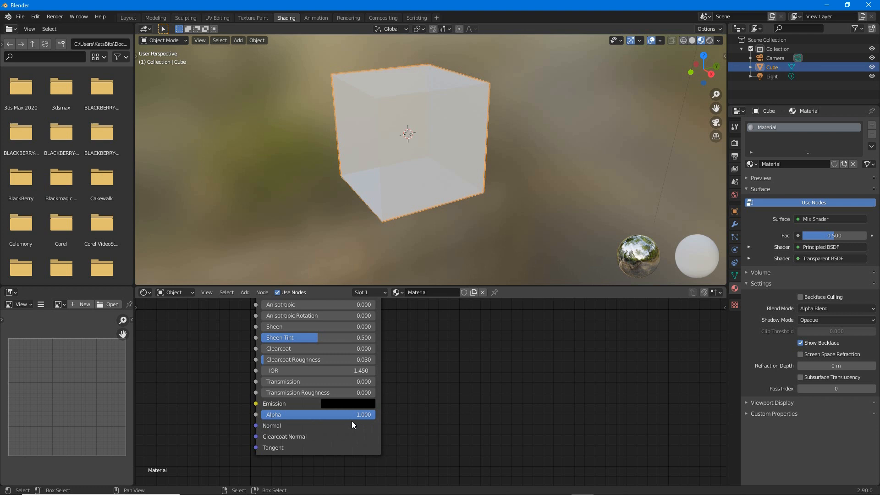
mouse_move(373, 418)
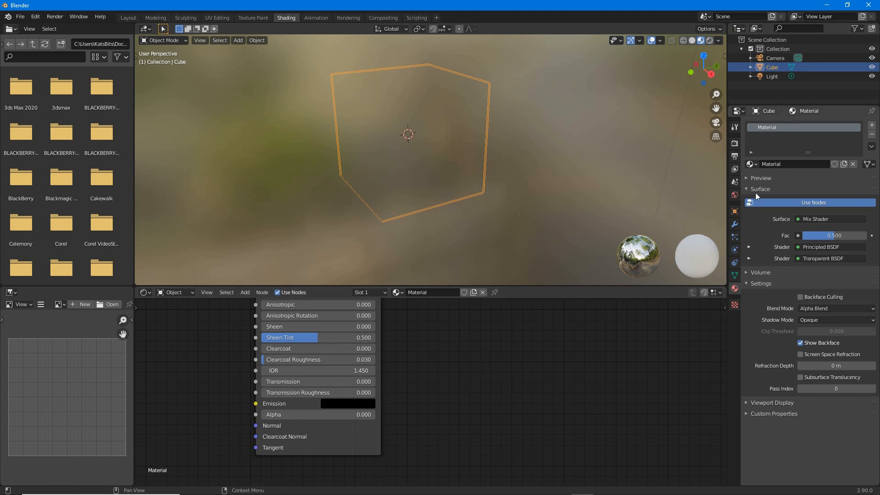
Step: Expand the Preview panel in Material Properties to check the invisible material
left_click(749, 178)
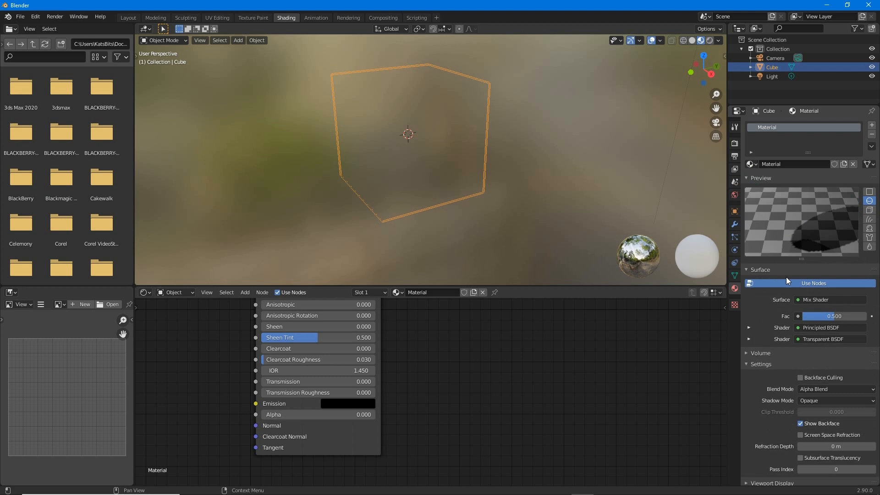
left_click(748, 341)
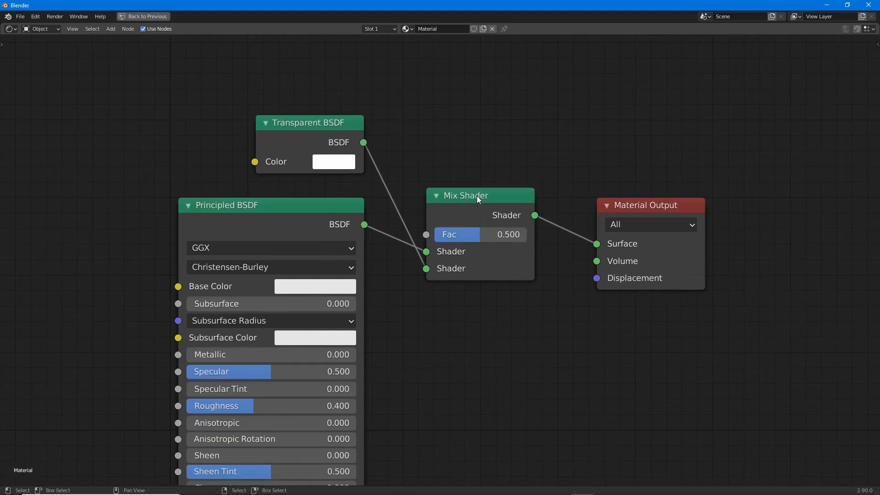
mouse_move(320, 125)
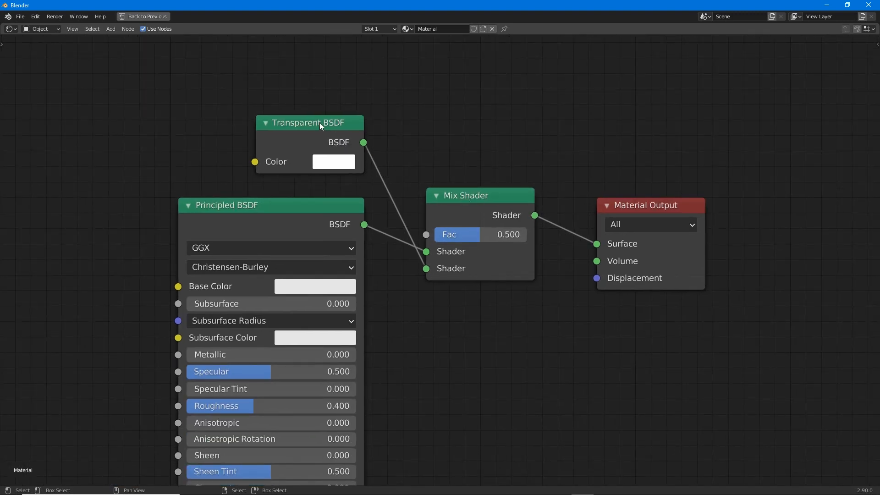
mouse_move(408, 310)
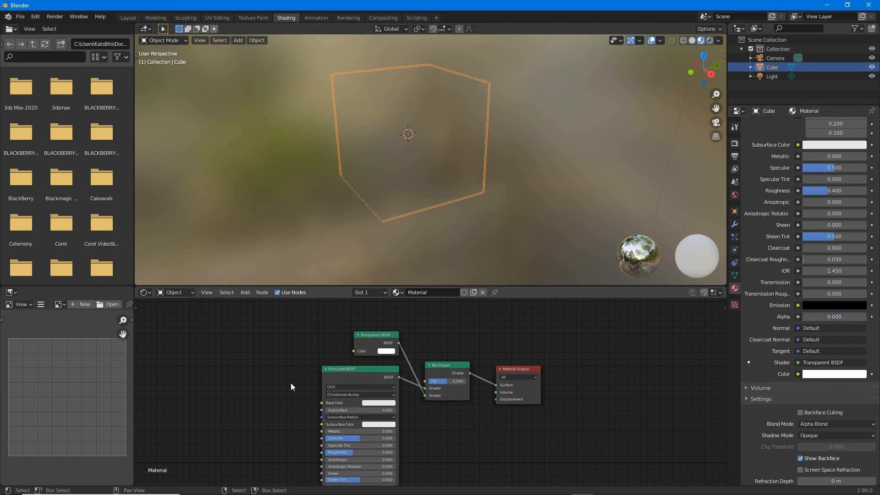
Step: Add an Image Texture node feeding Base Color and browse for its image file
left_click(245, 292)
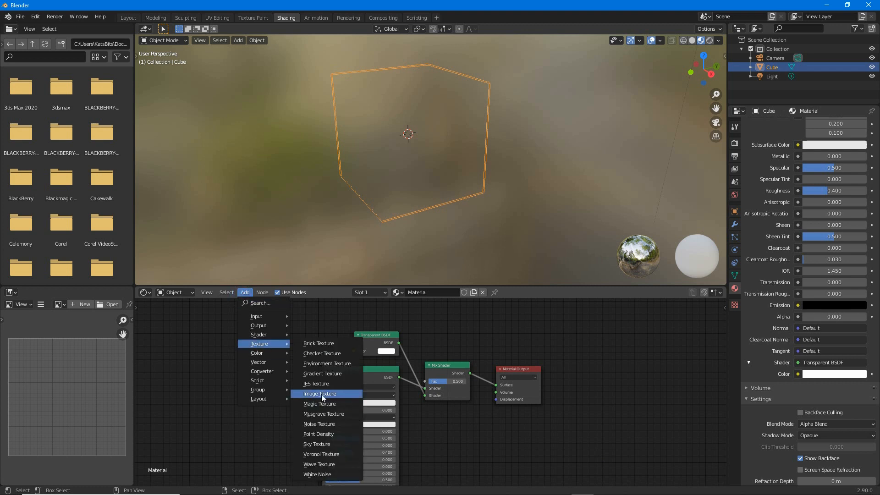
left_click(319, 393)
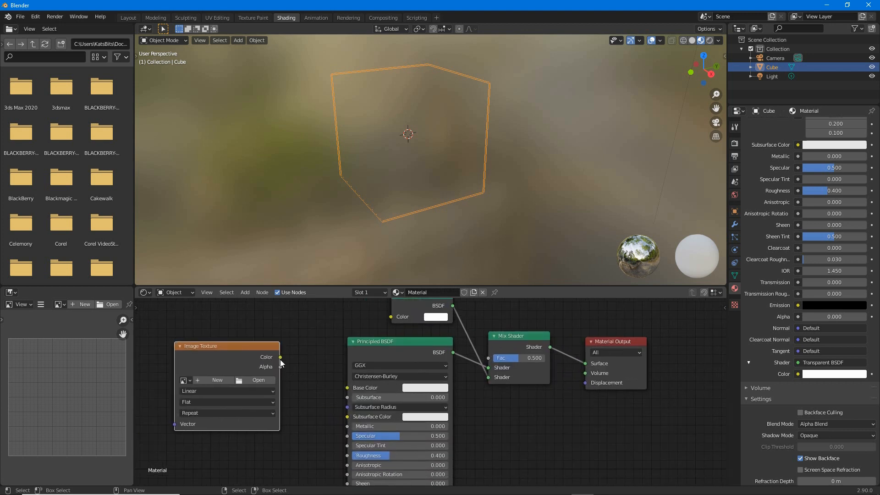
left_click_drag(280, 356, 348, 386)
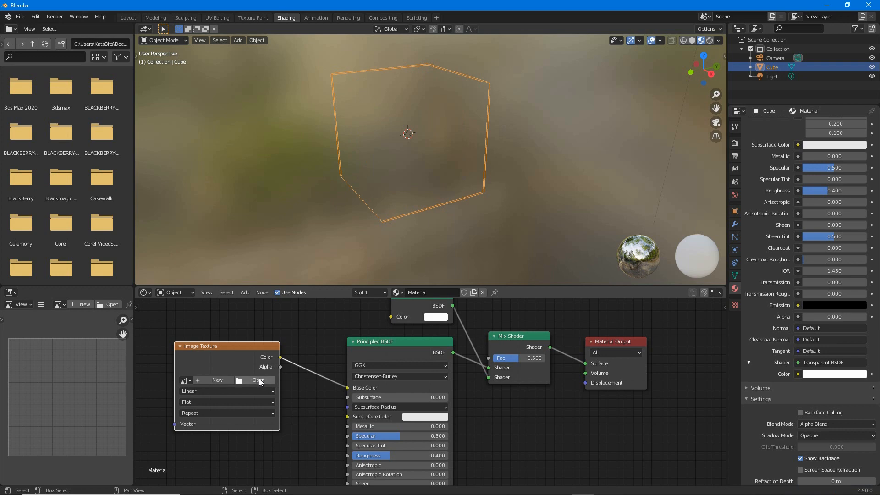
left_click(258, 381)
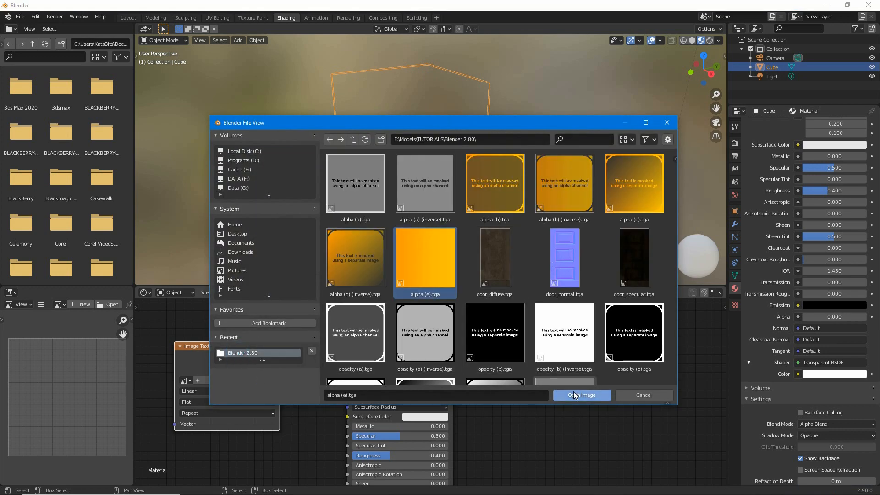
Step: Load alpha (e).tga into the texture so the cube turns translucent orange
left_click(581, 394)
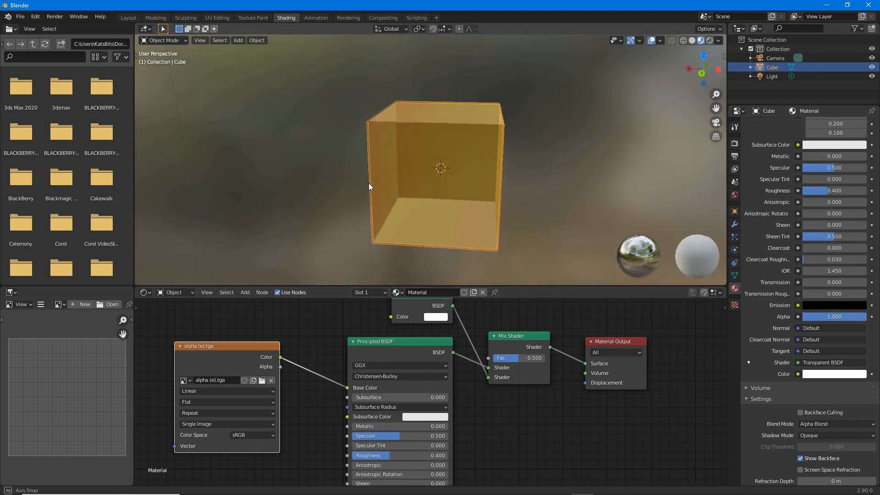
Step: Return to Layout with rendered shading and list the scene's render engine choices
left_click(128, 17)
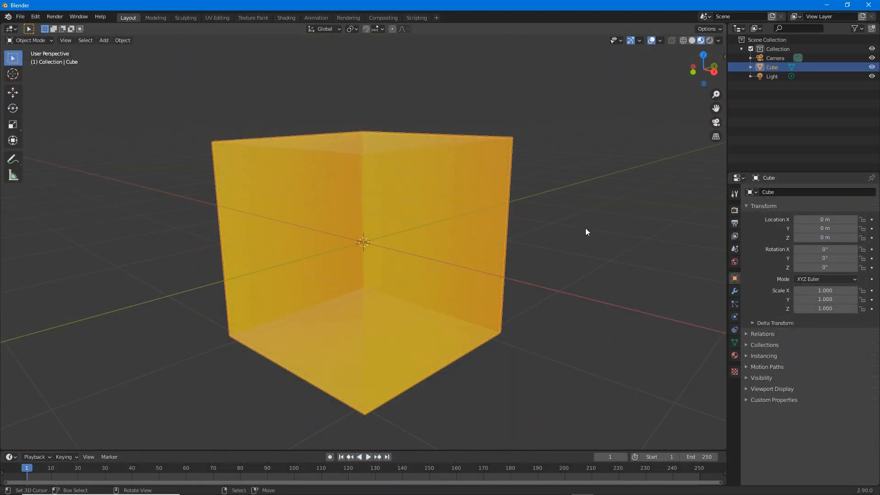
left_click(709, 41)
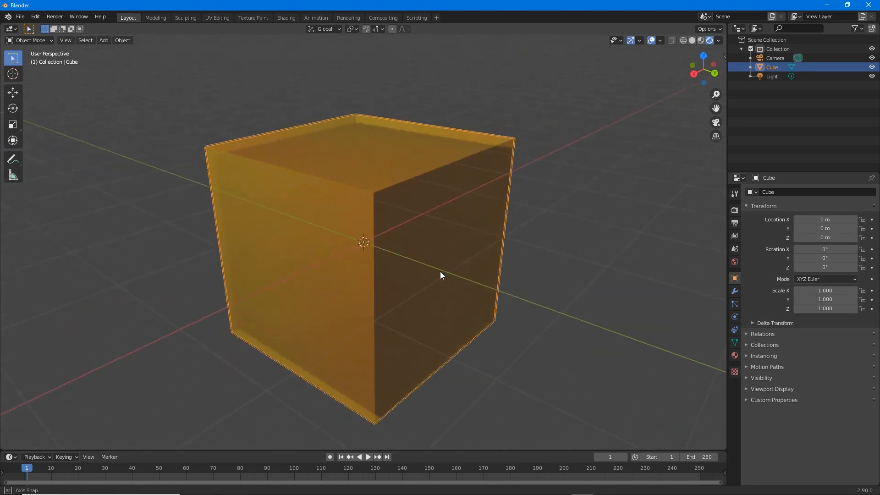
left_click(734, 211)
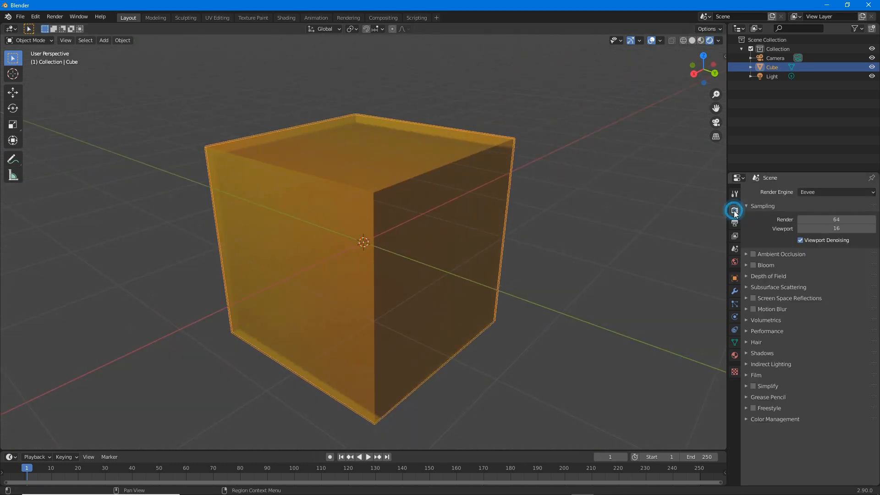
left_click(834, 192)
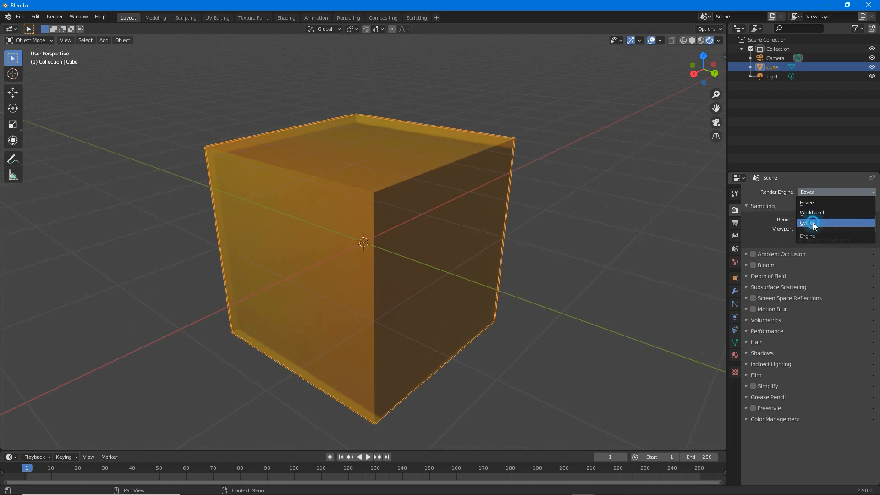